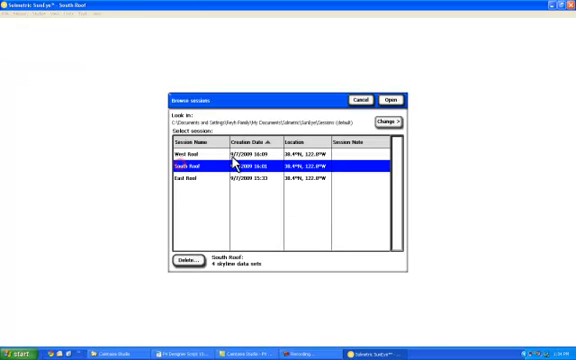
# Open the saved roof session so the Session Guide welcome page appears
pyautogui.click(392, 100)
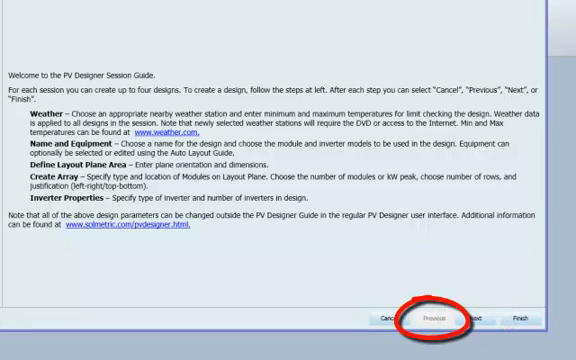
# Choose Santa Rosa AWOS under United States > California as the EPW weather station
pyautogui.click(428, 320)
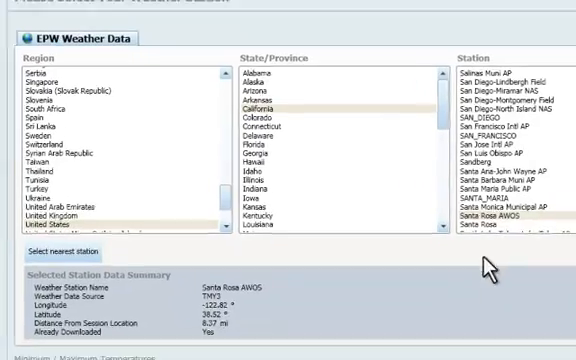
pyautogui.scroll(-3)
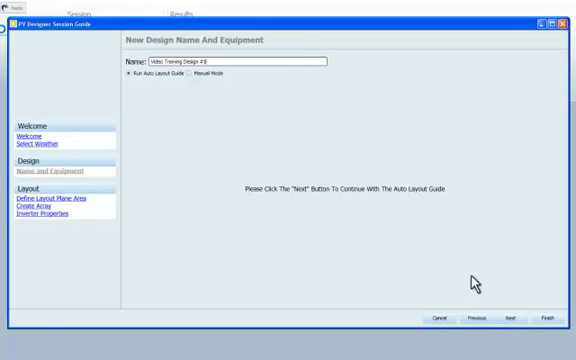
# Define the roof plane's slope, azimuth, length, width and setbacks, then continue to array creation
pyautogui.click(508, 318)
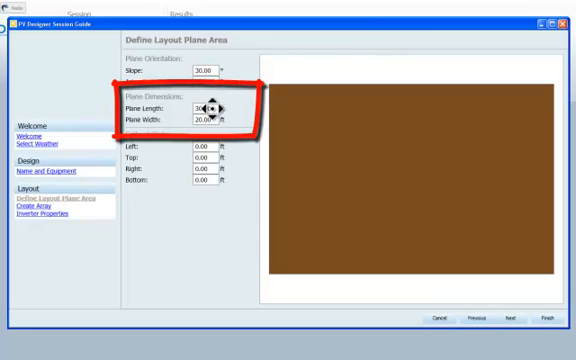
pyautogui.click(220, 104)
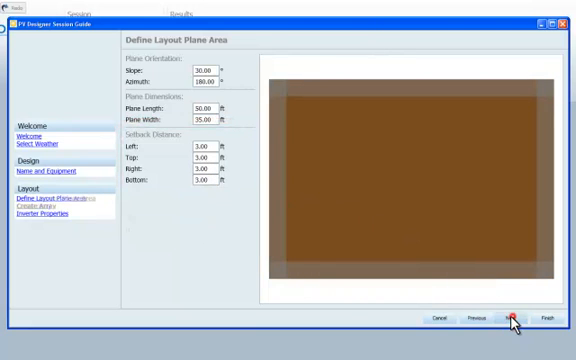
pyautogui.click(512, 318)
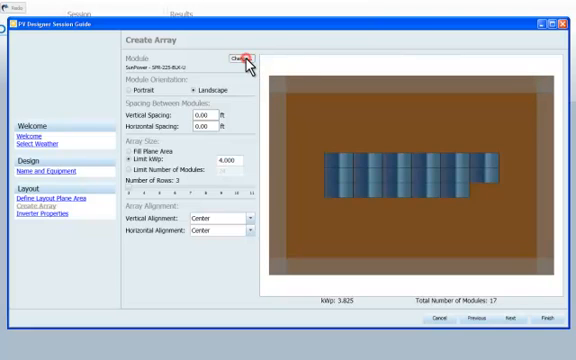
# Select the SunPower SPR-225 module for the array after reviewing its specifications
pyautogui.click(240, 56)
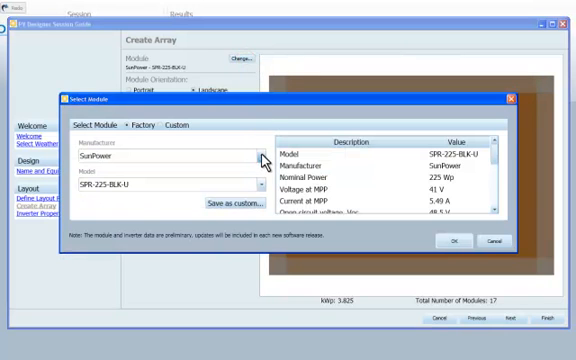
pyautogui.click(256, 156)
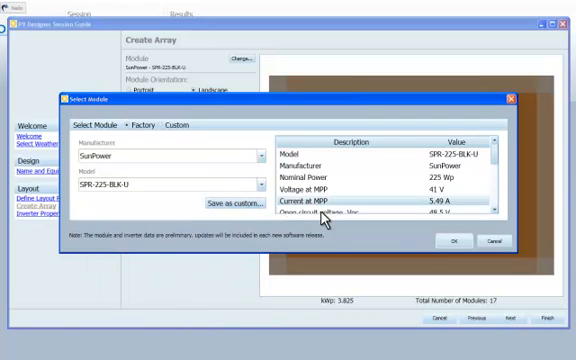
pyautogui.click(454, 240)
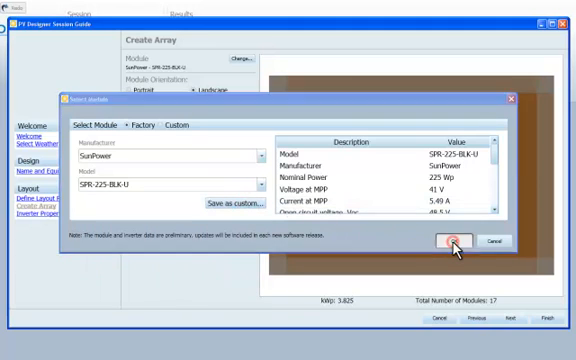
pyautogui.click(452, 240)
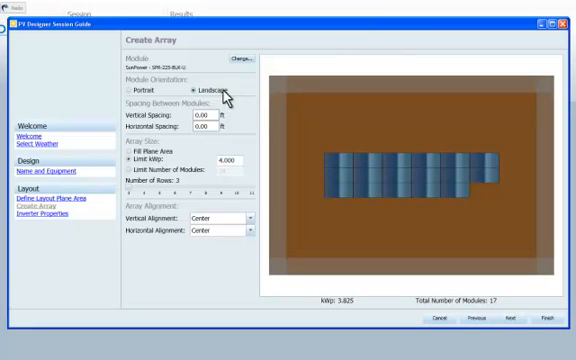
# Arrange the modules in portrait with a limited module count across two rows
pyautogui.click(130, 90)
pyautogui.write('2')
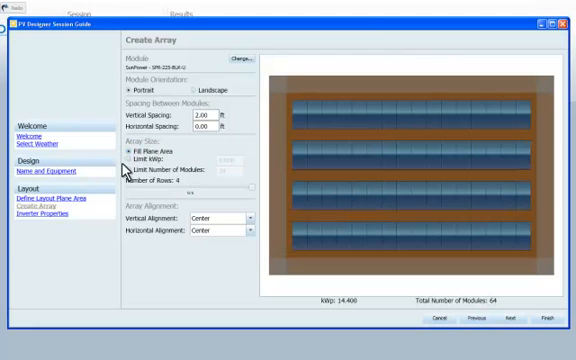
pyautogui.click(124, 170)
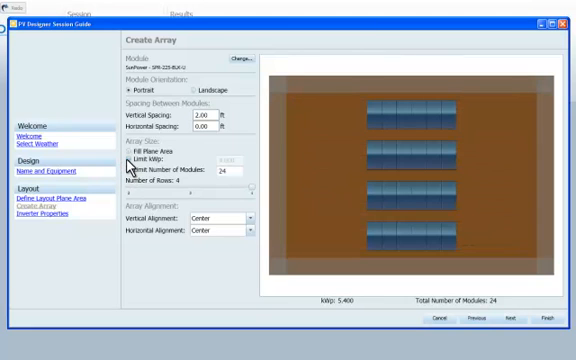
pyautogui.click(124, 164)
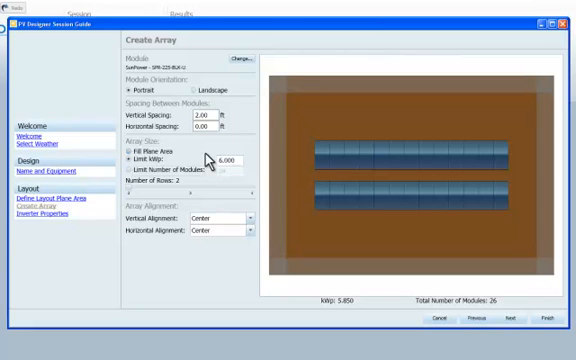
pyautogui.moveTo(274, 224)
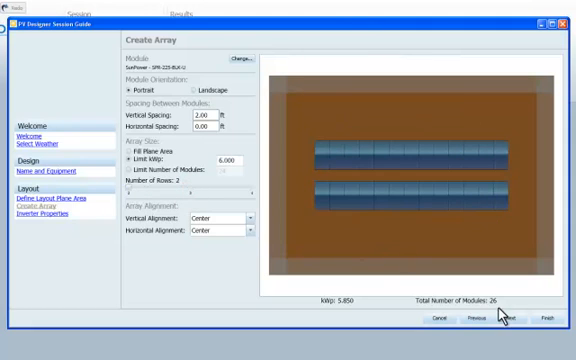
pyautogui.click(504, 316)
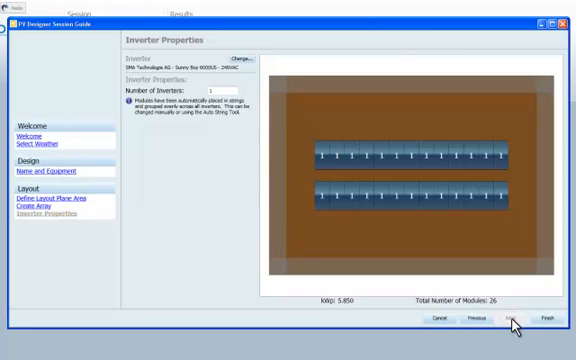
pyautogui.moveTo(284, 104)
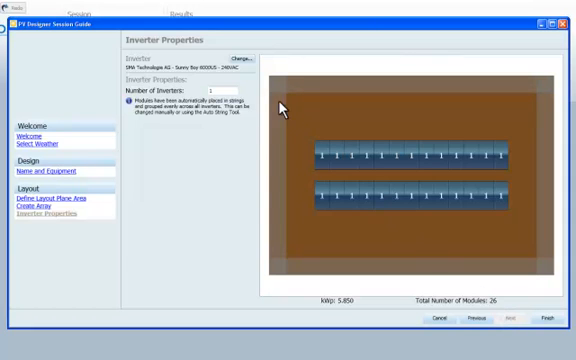
# Select the SMA Sunny Boy 6000US - 240VAC inverter from the Factory list
pyautogui.click(242, 56)
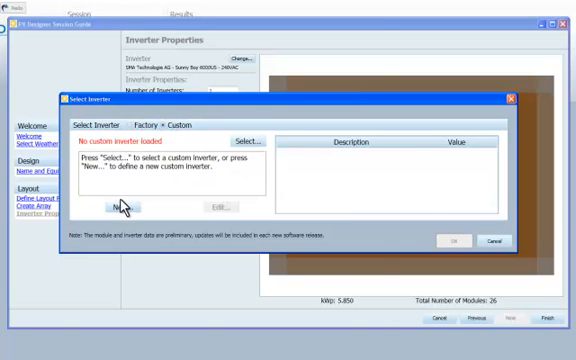
pyautogui.click(118, 206)
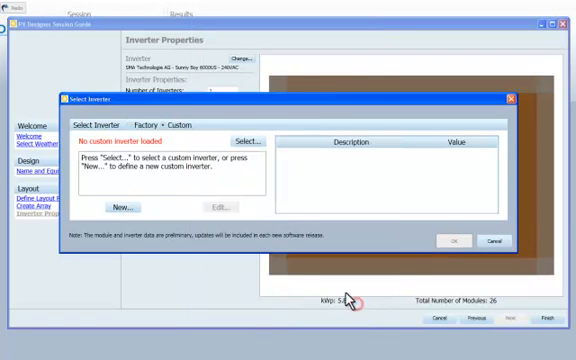
pyautogui.click(140, 124)
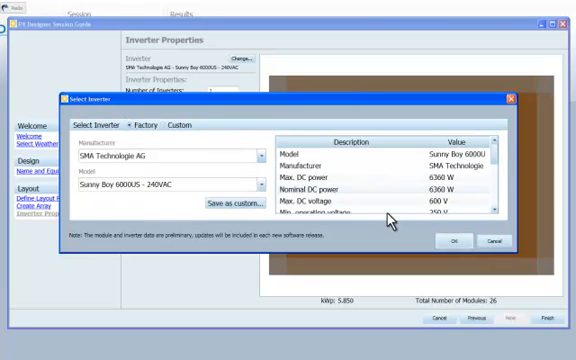
pyautogui.click(452, 240)
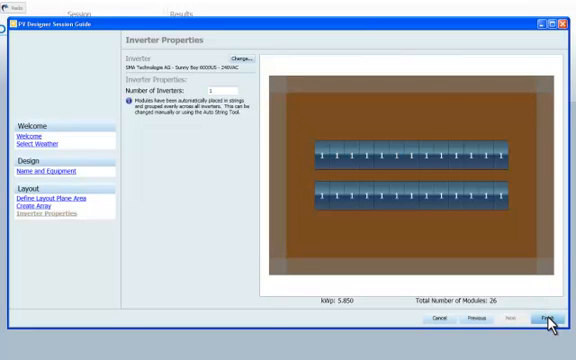
# Finish the Session Guide to show the 26-module layout with its Sunny Boy string
pyautogui.click(548, 318)
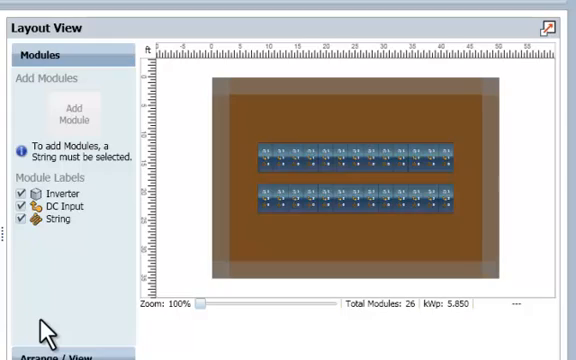
pyautogui.click(356, 198)
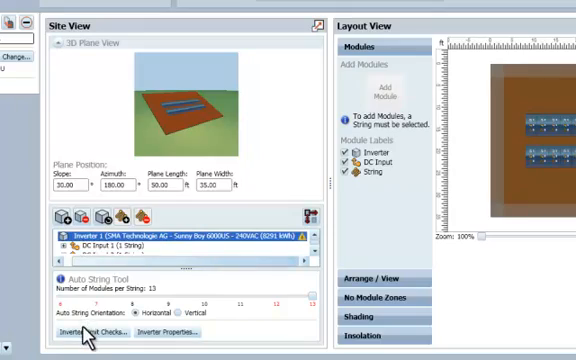
# Box-select the two leftmost modules in the bottom row of Layout View
pyautogui.click(90, 332)
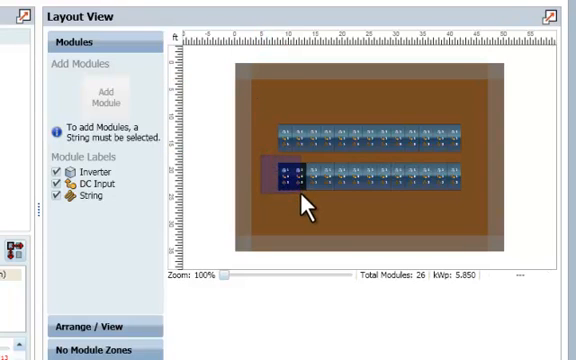
# Delete the two extra modules and rebuild the array as 24 modules via the Auto Layout Guide
pyautogui.click(290, 178)
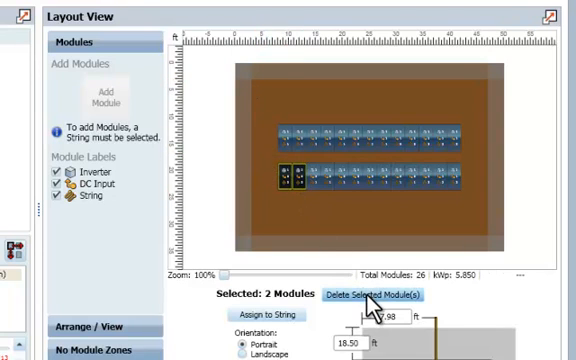
pyautogui.click(364, 296)
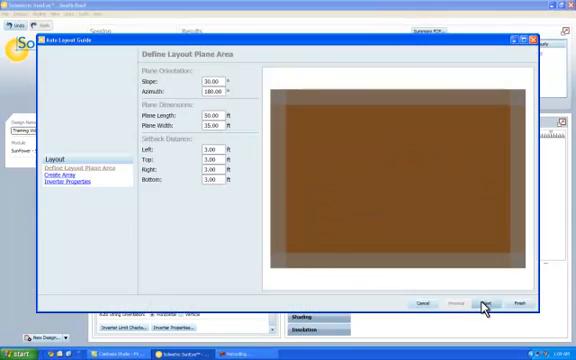
pyautogui.click(486, 300)
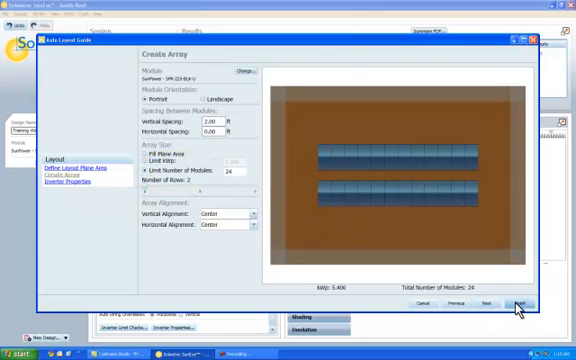
pyautogui.click(518, 304)
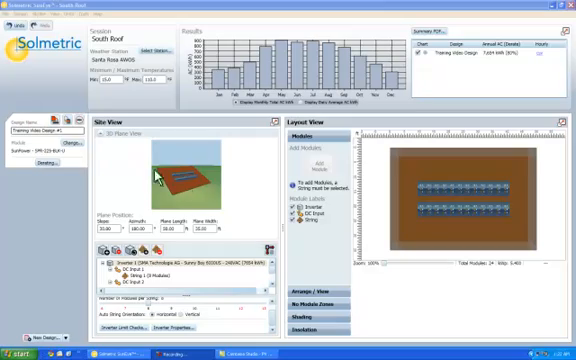
pyautogui.click(44, 160)
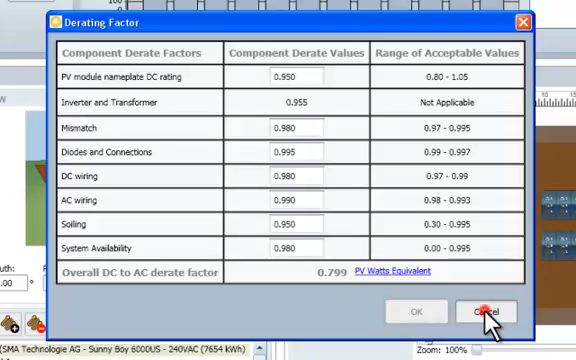
pyautogui.click(486, 312)
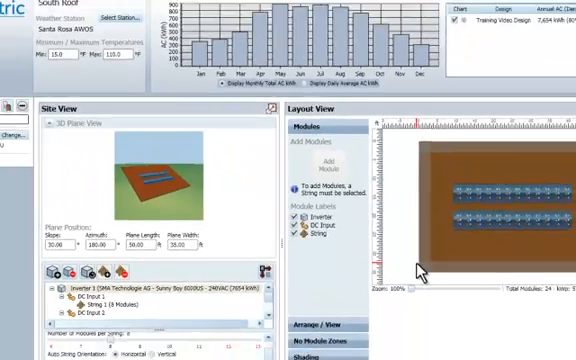